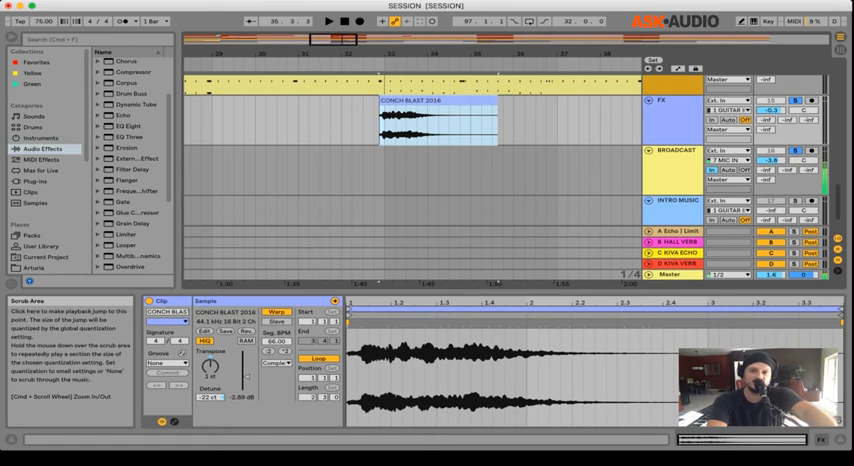
# Step: Play back the CONCH BLAST 2016 clip on the FX track from its start
pyautogui.click(325, 18)
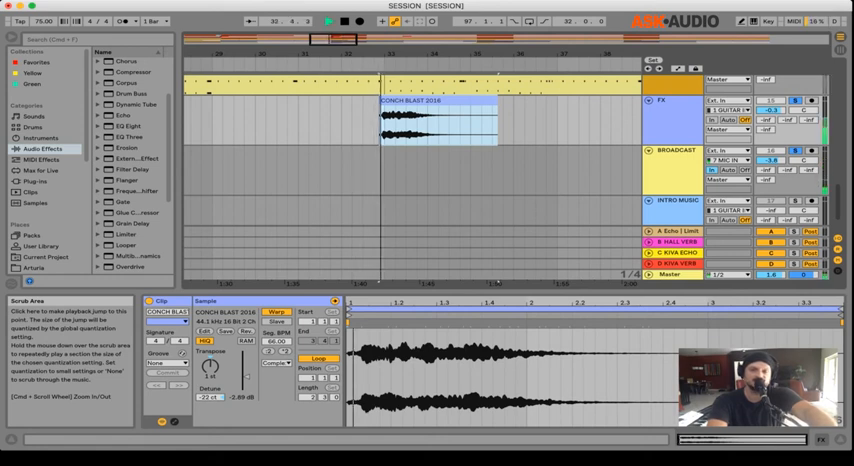